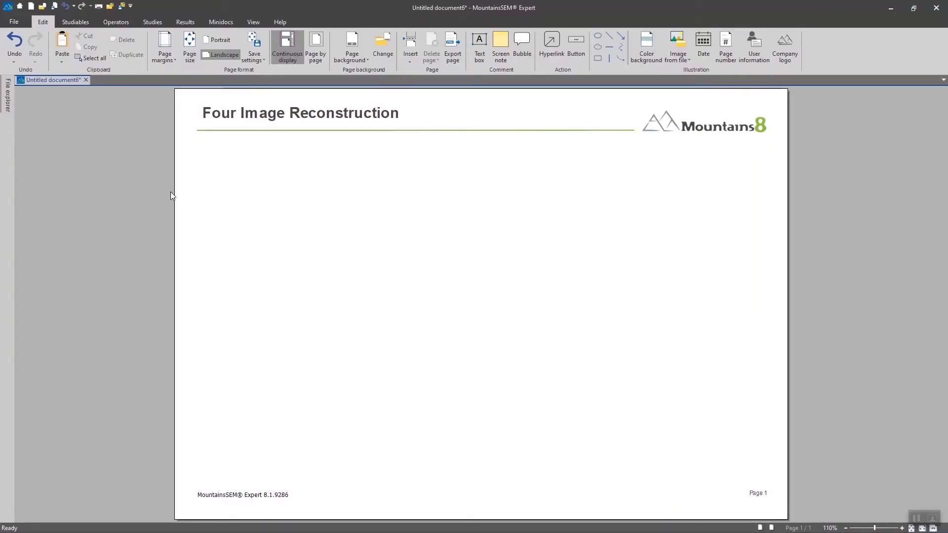
mouse_move(106, 168)
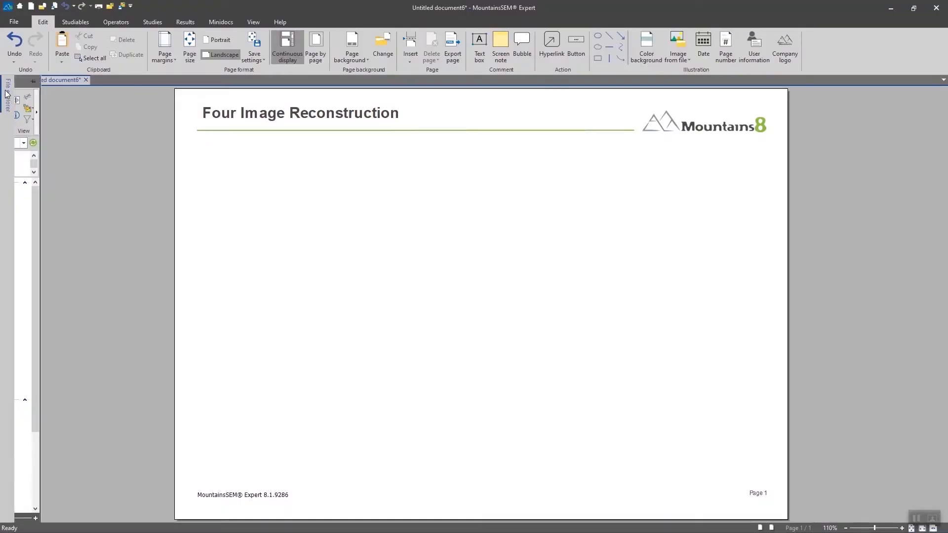
Step: Add the four quadrant SEM images to the page, deselect them, and start Four image reconstruction
click(6, 97)
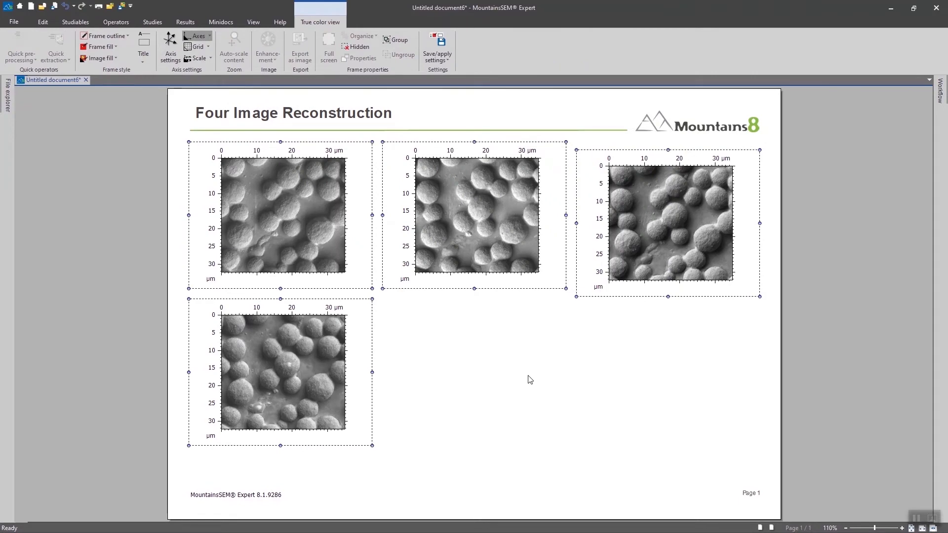
click(43, 22)
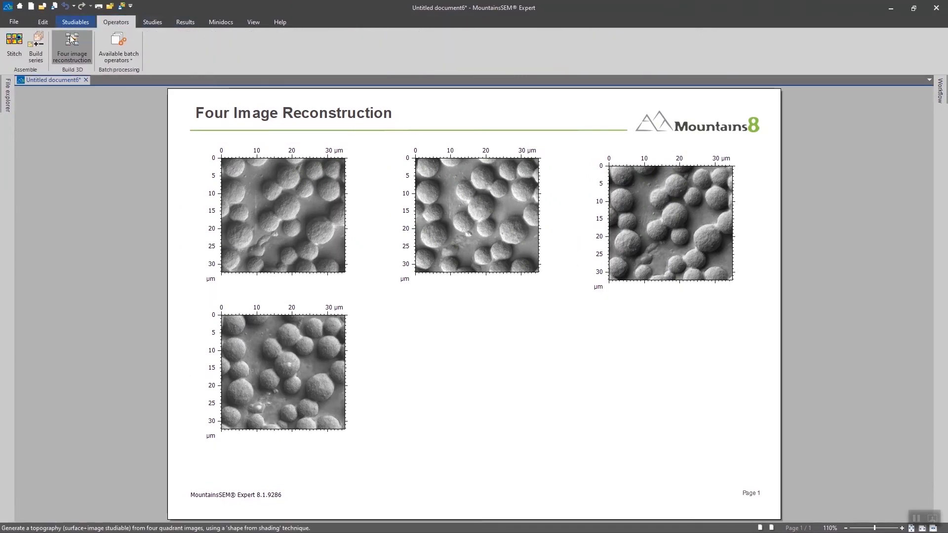
mouse_move(72, 48)
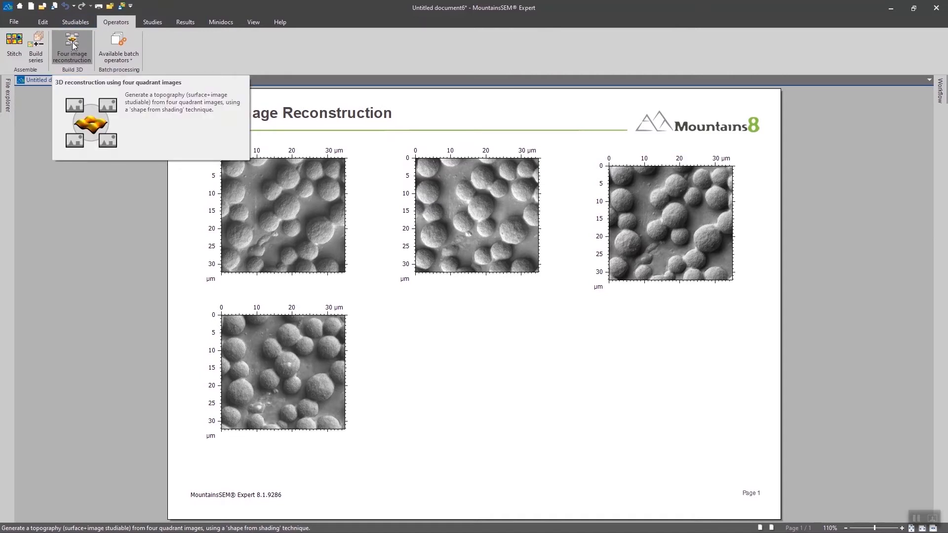
click(72, 48)
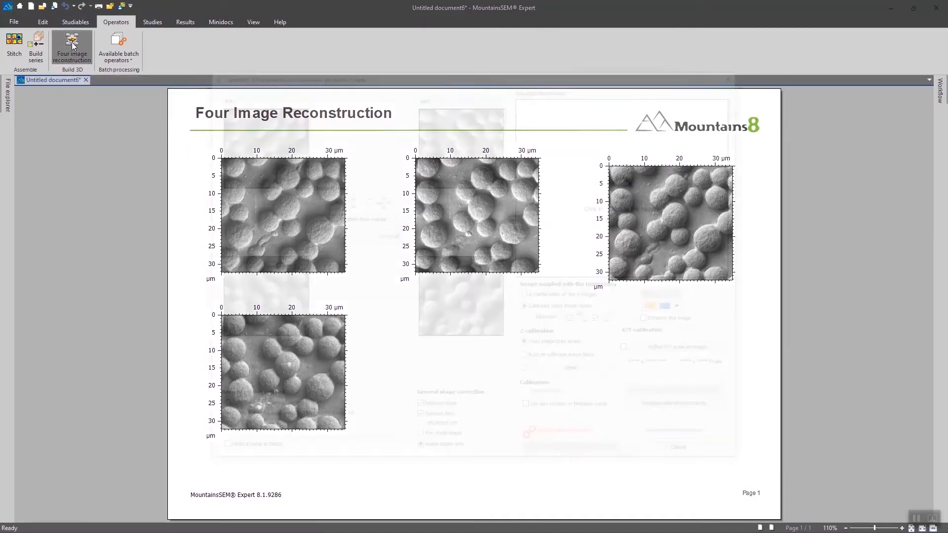
click(72, 48)
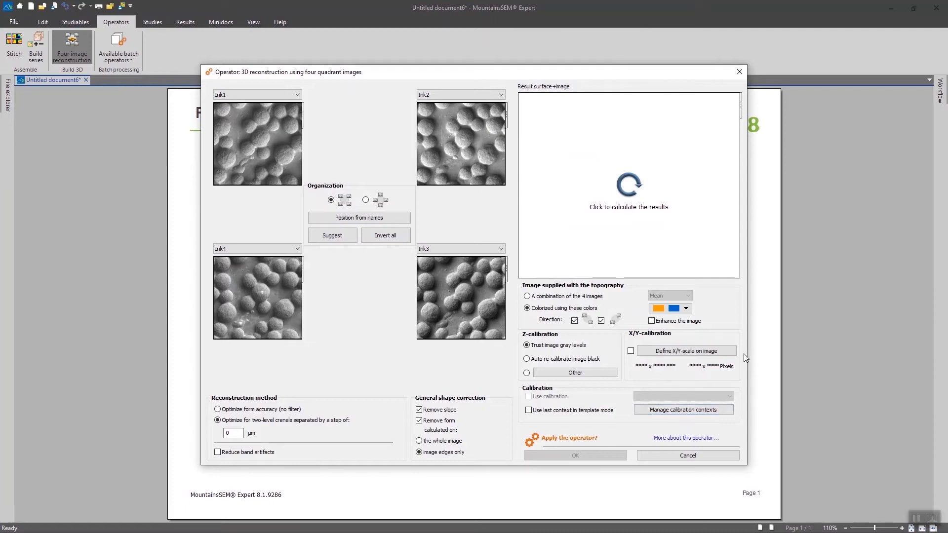
mouse_move(339, 447)
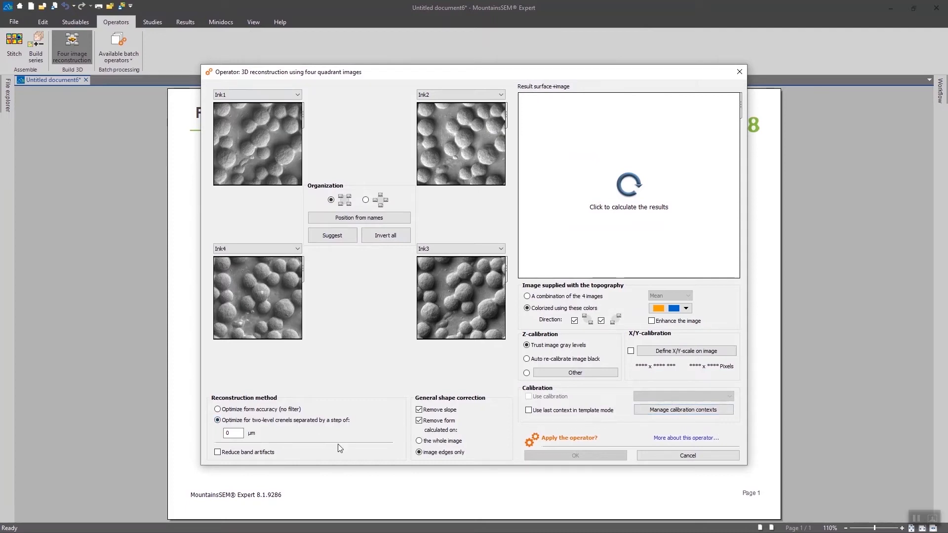
mouse_move(356, 149)
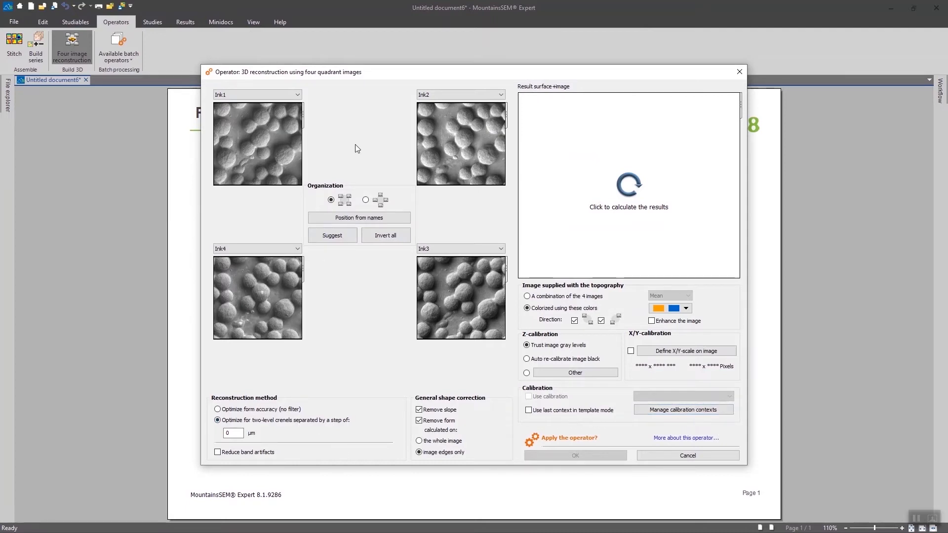
mouse_move(683, 410)
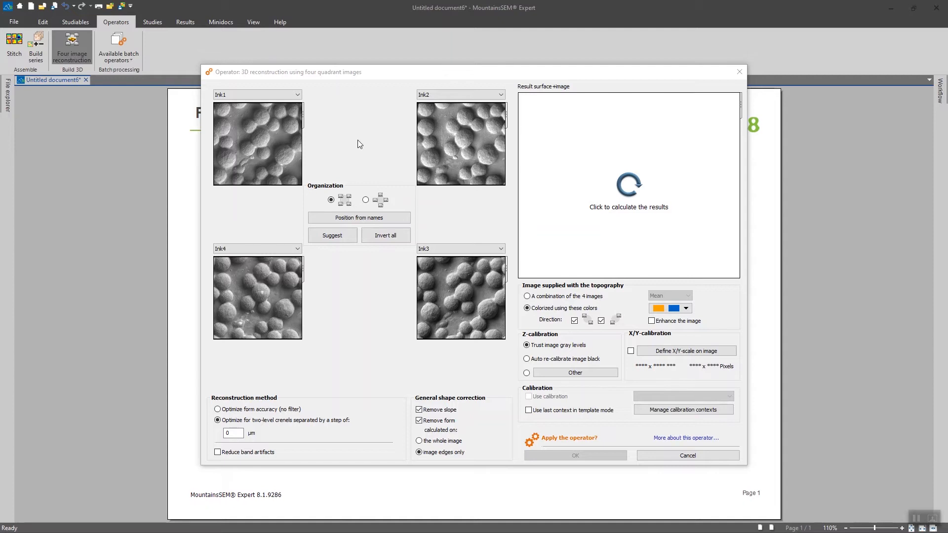
mouse_move(304, 202)
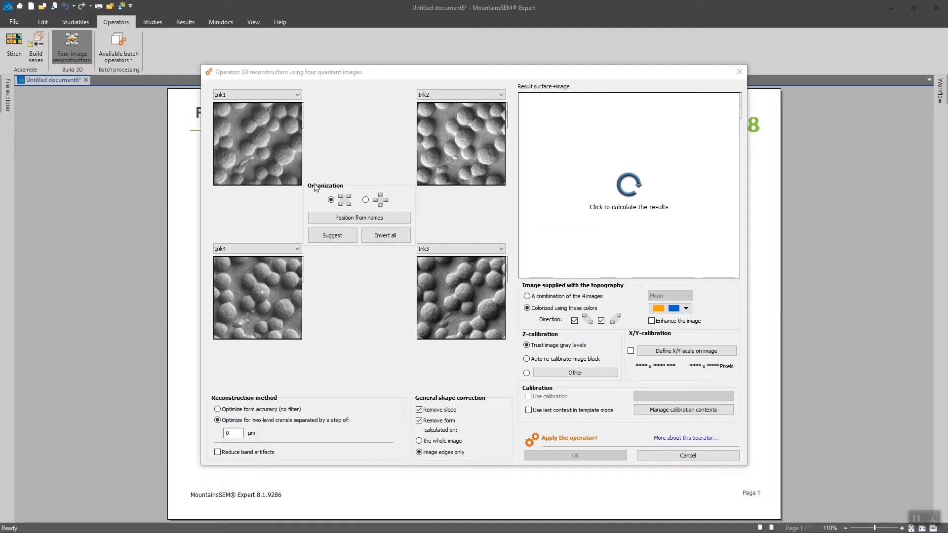
mouse_move(384, 173)
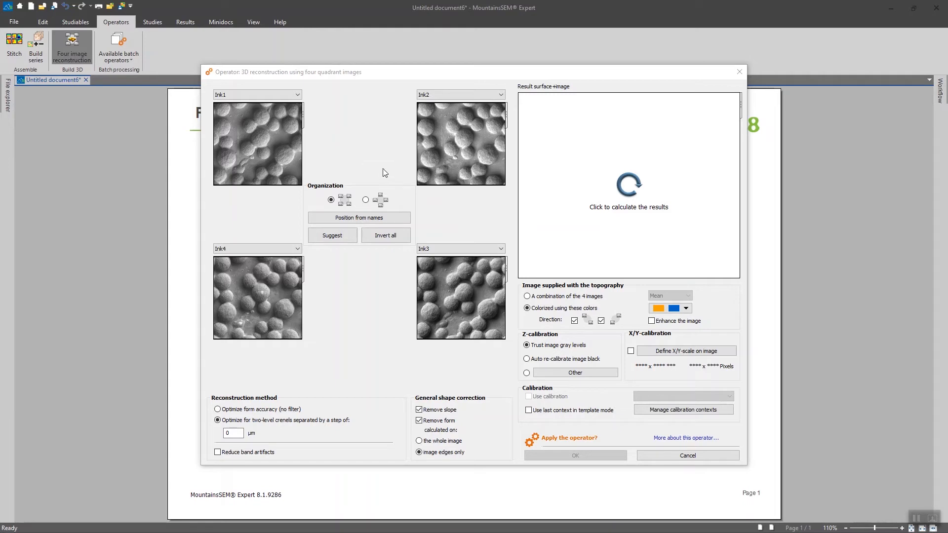
mouse_move(374, 196)
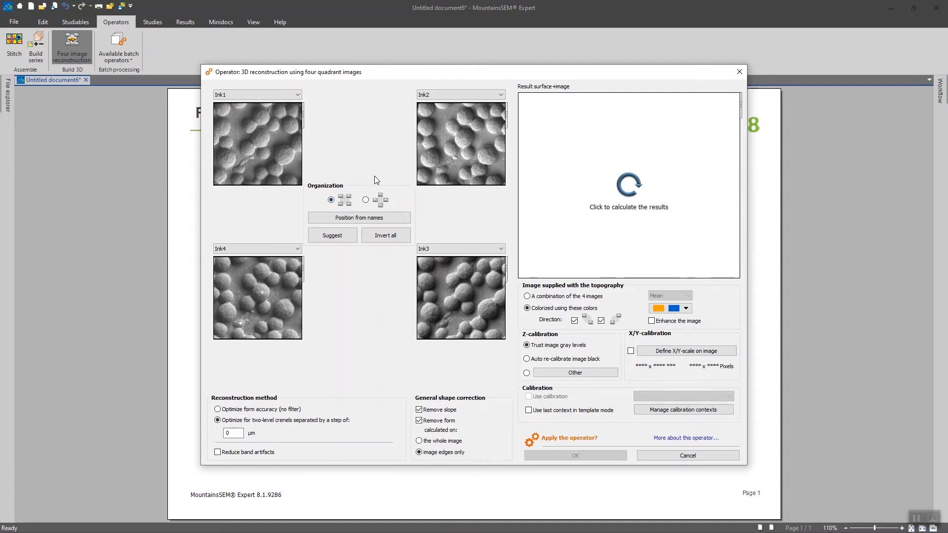
mouse_move(455, 127)
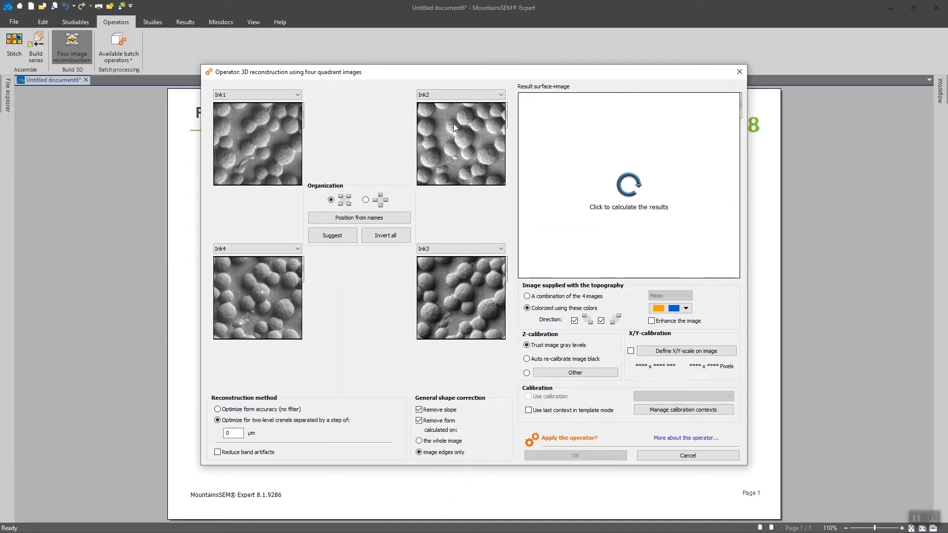
mouse_move(447, 378)
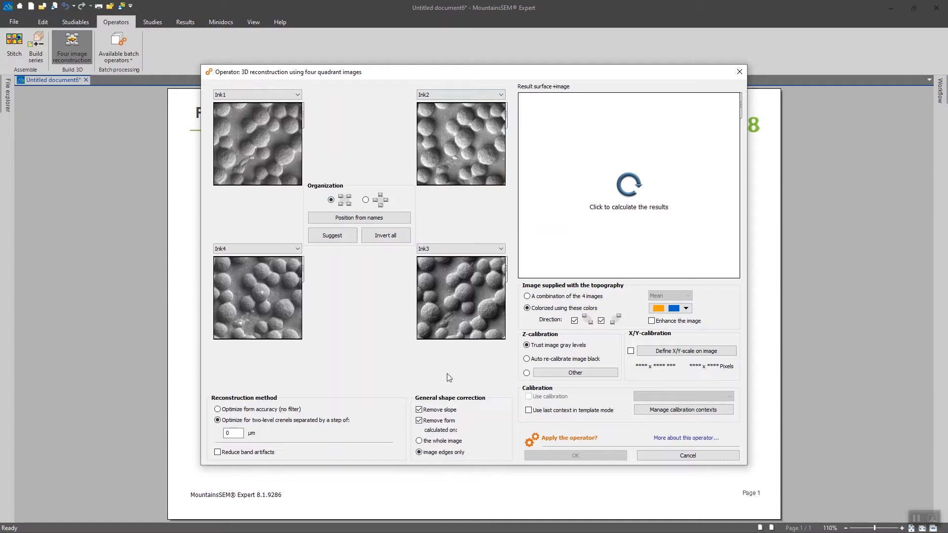
mouse_move(344, 231)
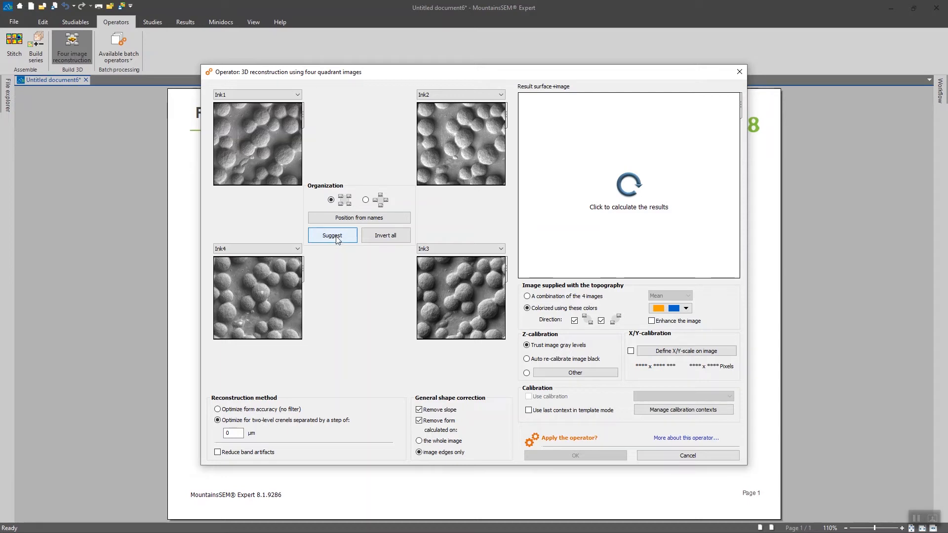
Step: Auto-suggest each image's quadrant, then place Ink2 in the upper-right slot
click(333, 235)
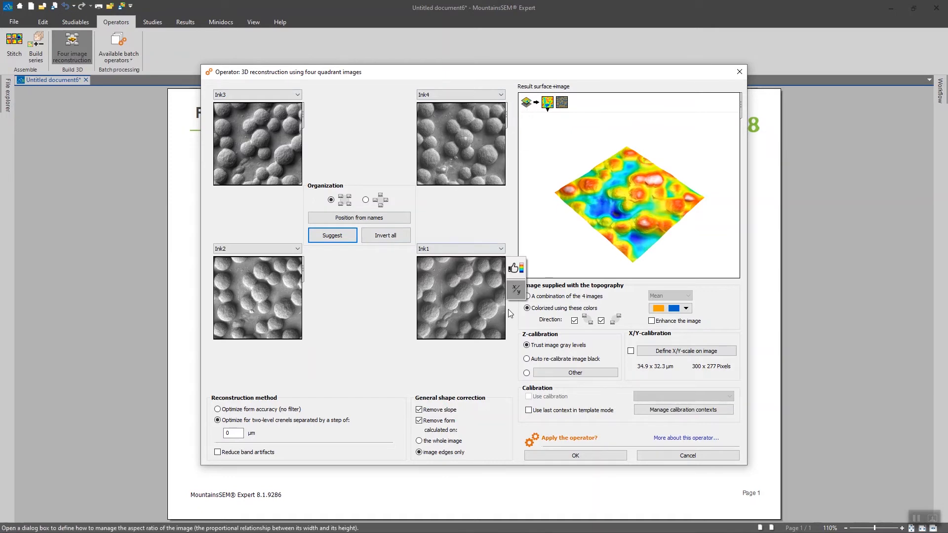
mouse_move(477, 240)
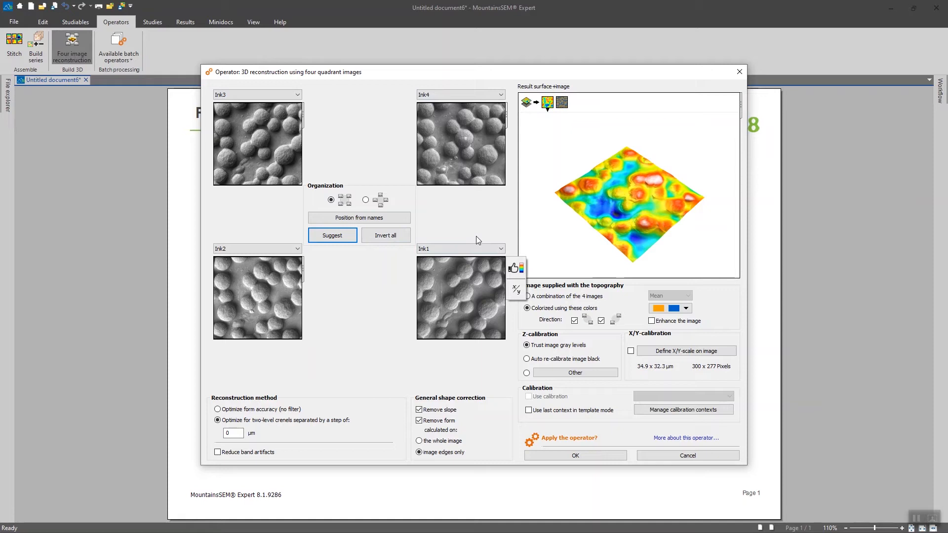
mouse_move(463, 228)
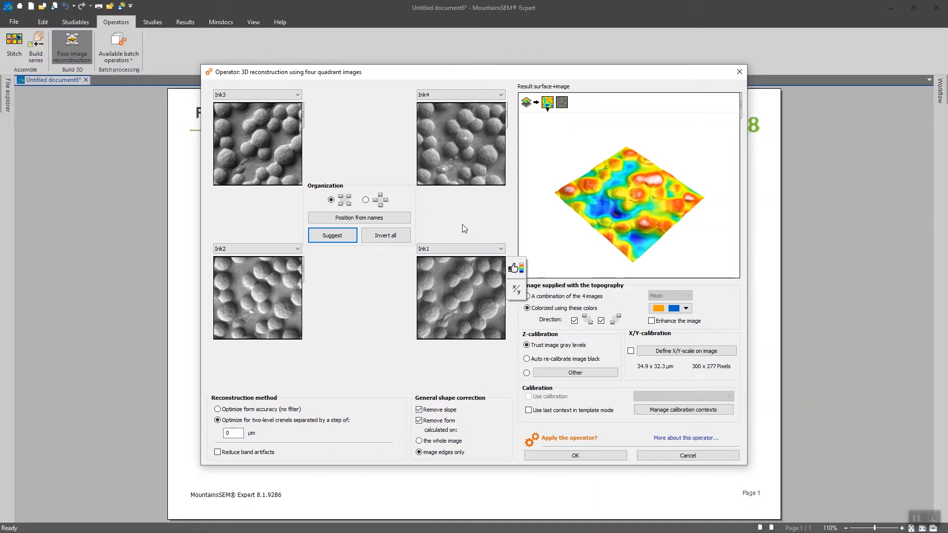
mouse_move(461, 210)
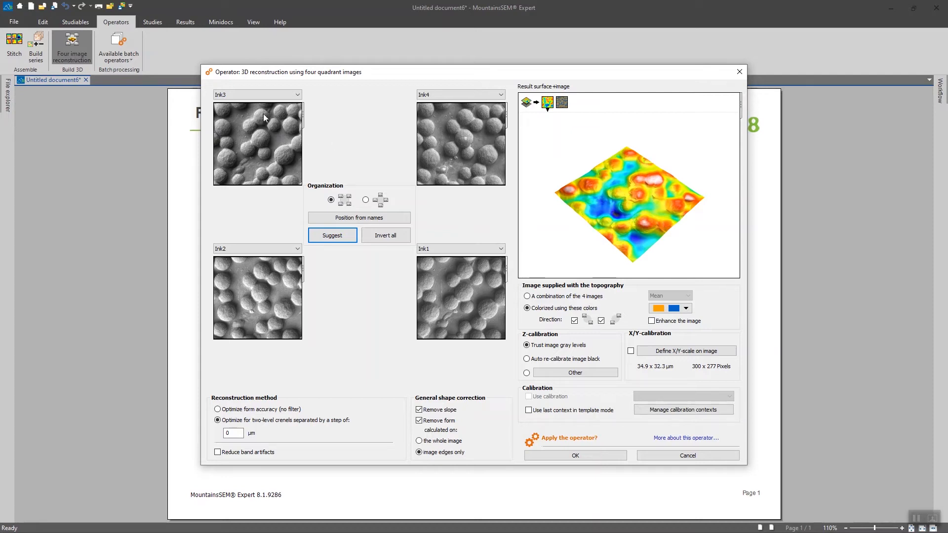
mouse_move(229, 154)
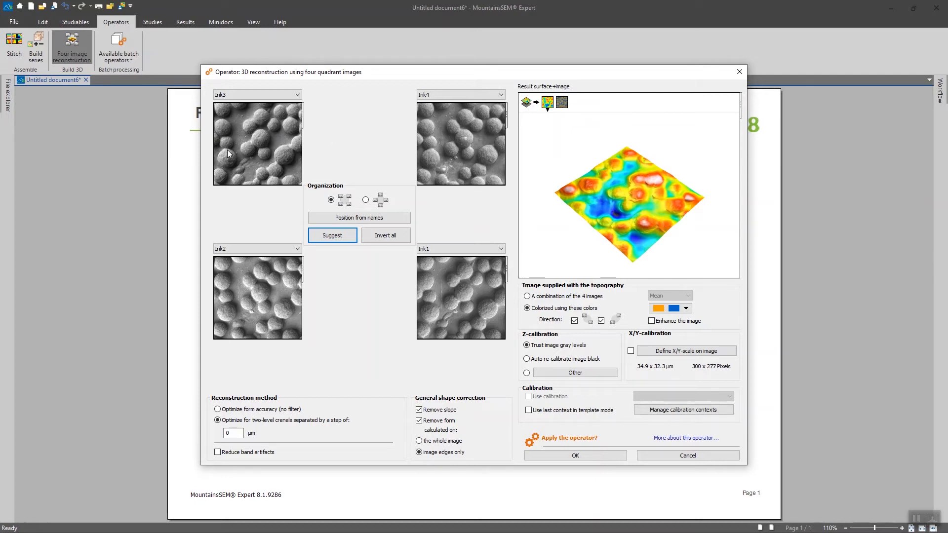
mouse_move(255, 113)
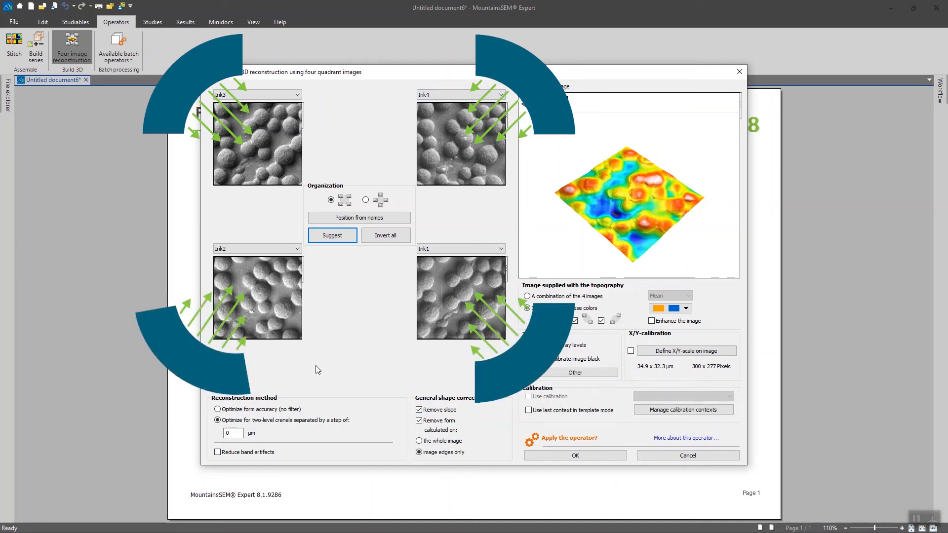
mouse_move(331, 338)
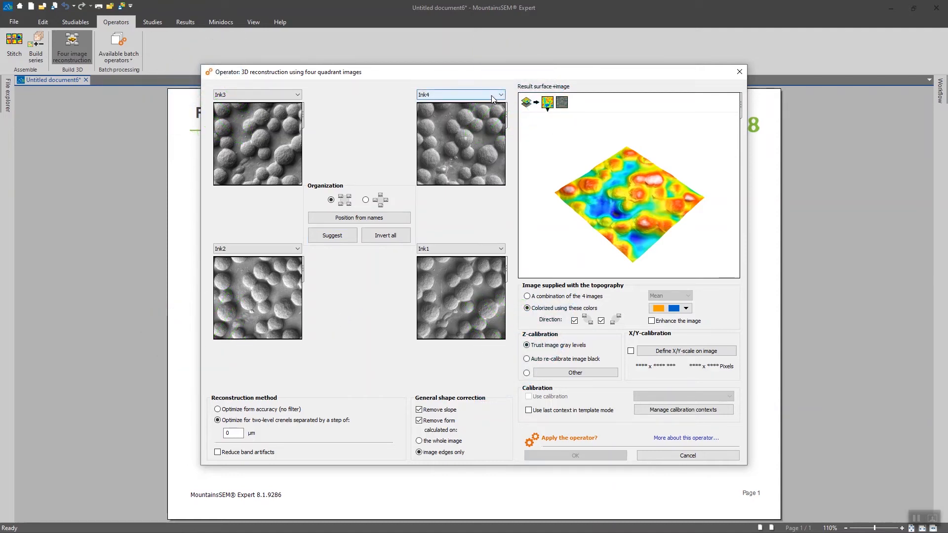
click(499, 94)
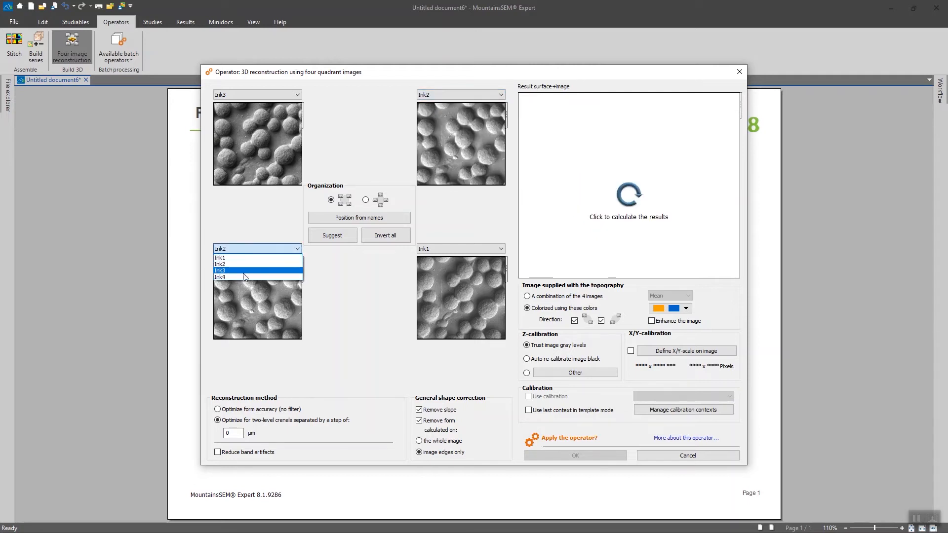
Step: Place Ink4 in the lower-left quadrant slot
click(221, 277)
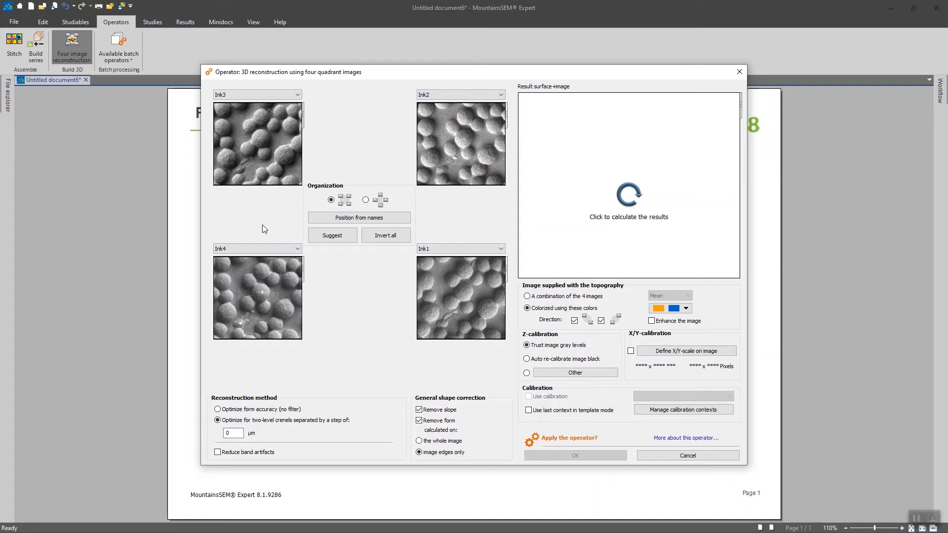
mouse_move(264, 224)
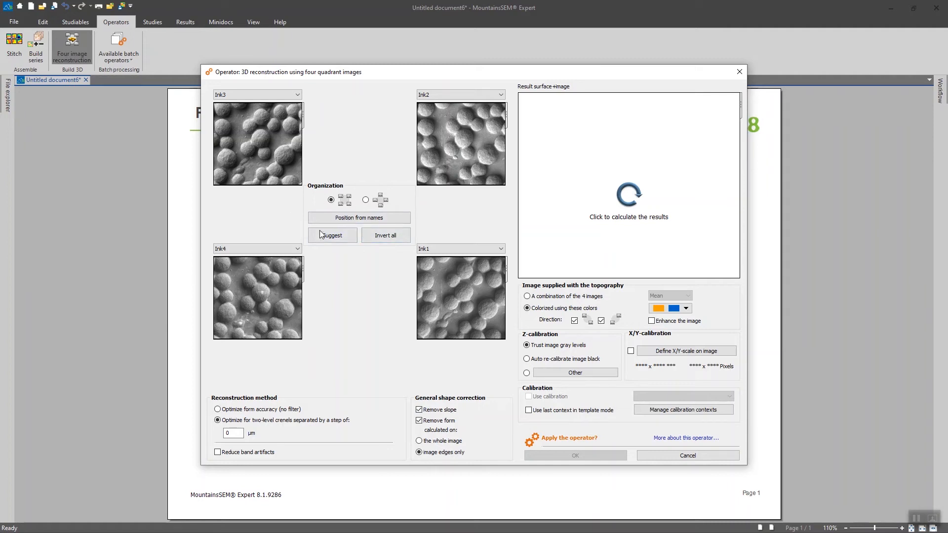
mouse_move(296, 221)
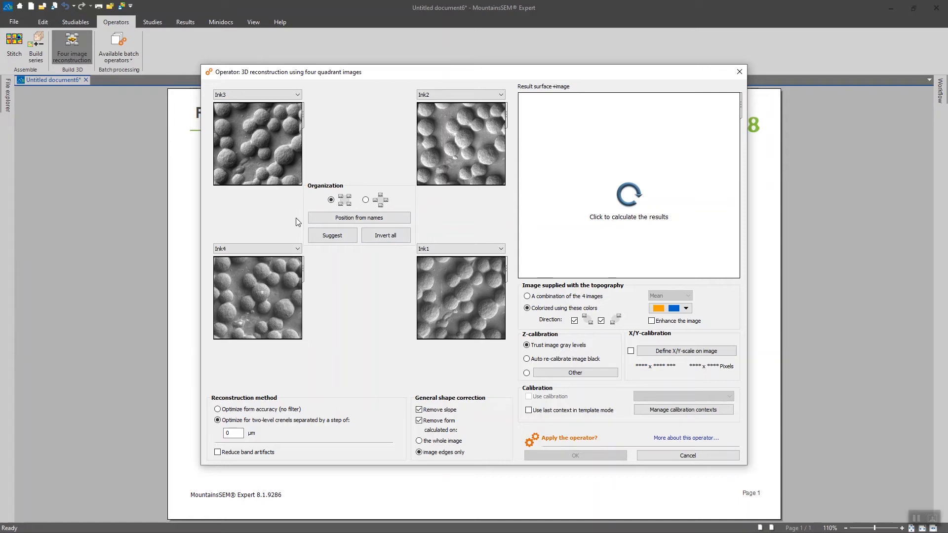
mouse_move(335, 280)
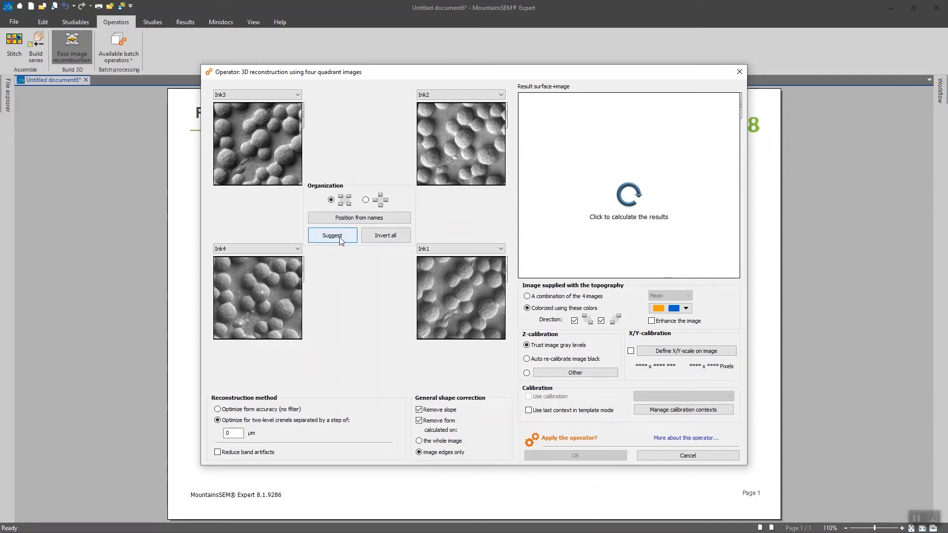
click(332, 235)
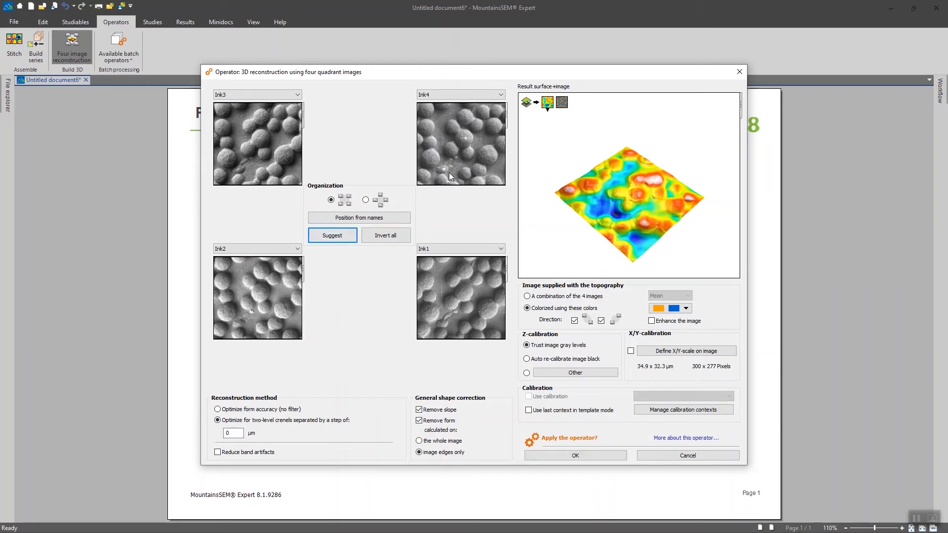
mouse_move(645, 337)
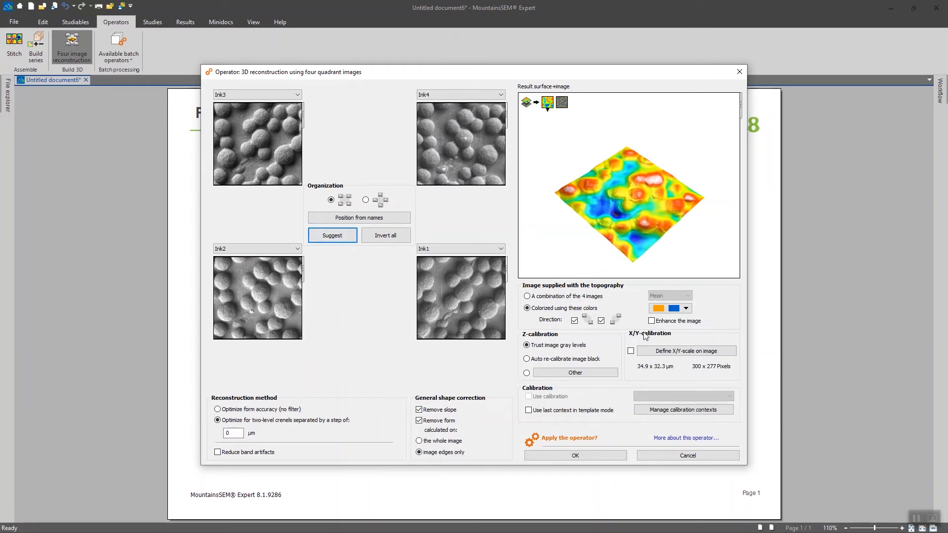
mouse_move(623, 348)
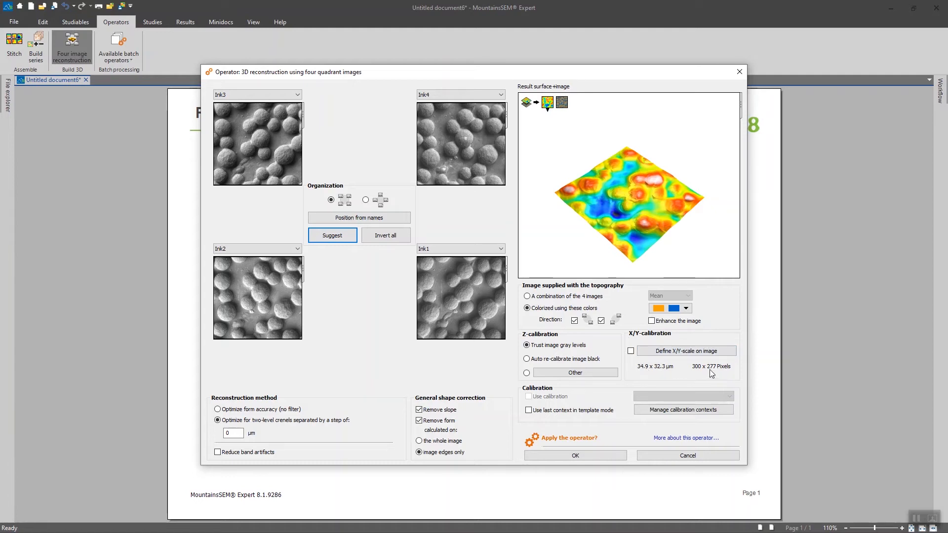
mouse_move(690, 368)
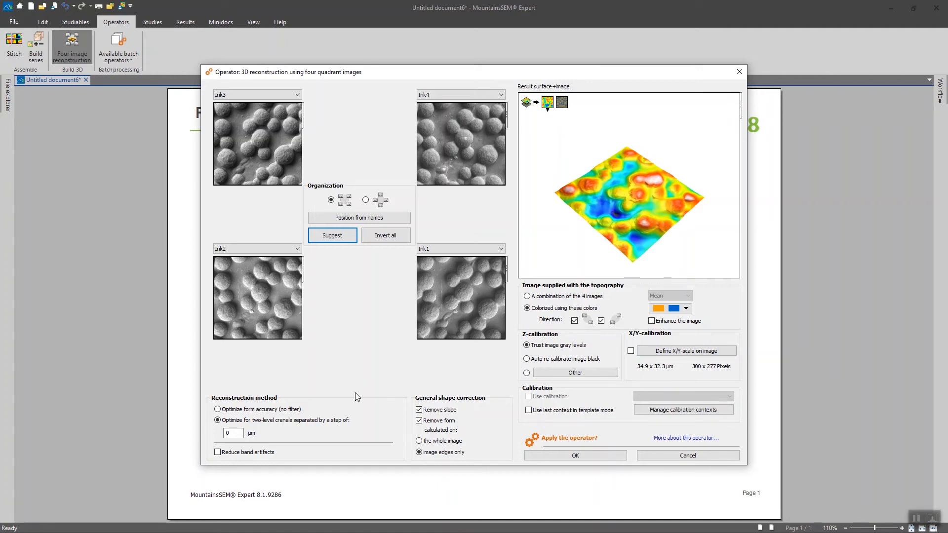
mouse_move(330, 366)
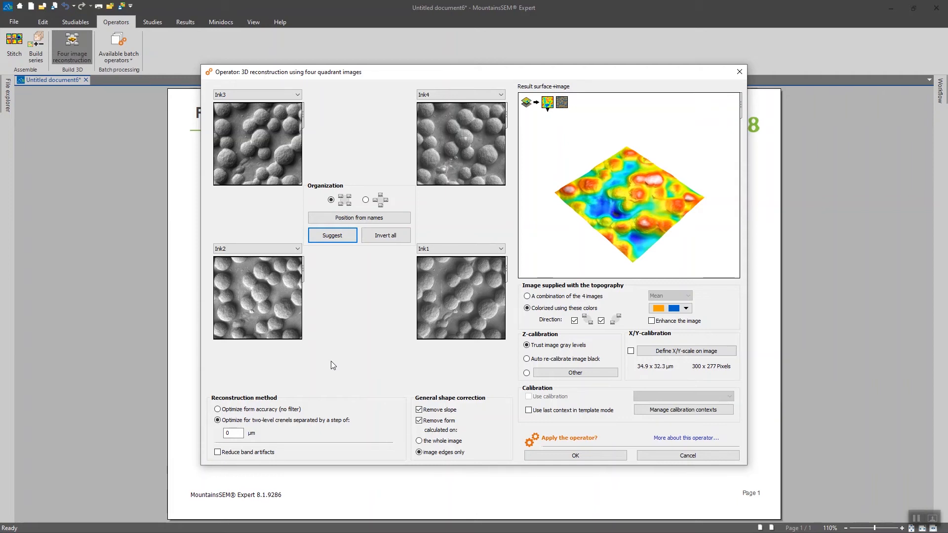
mouse_move(333, 349)
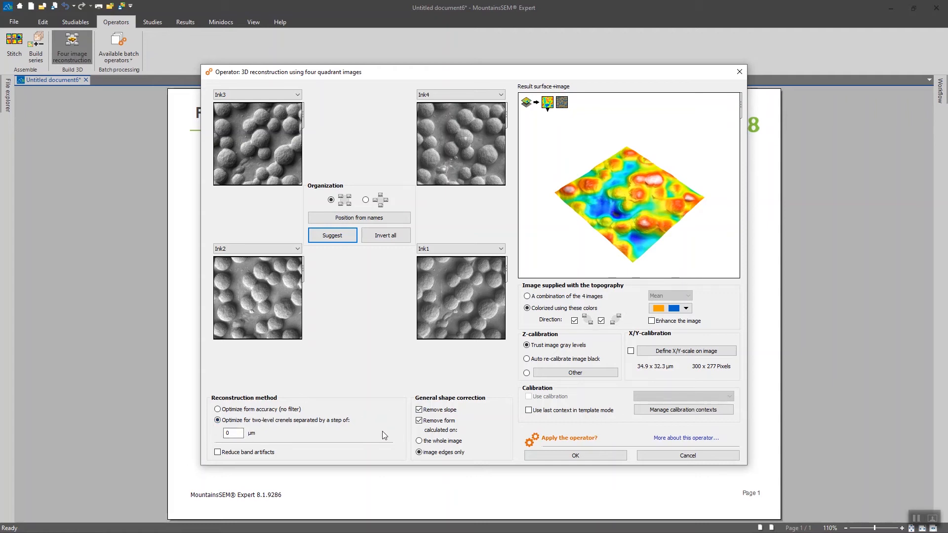
mouse_move(369, 432)
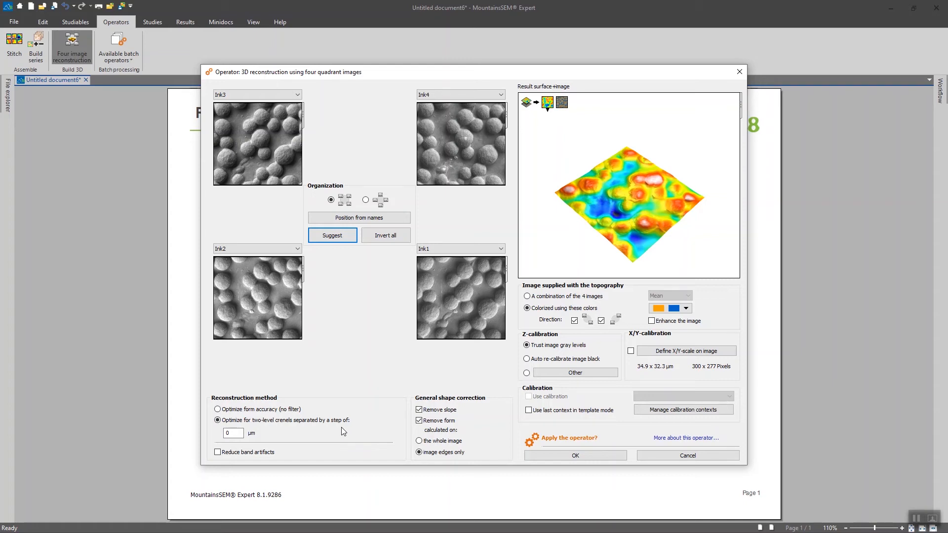
mouse_move(340, 431)
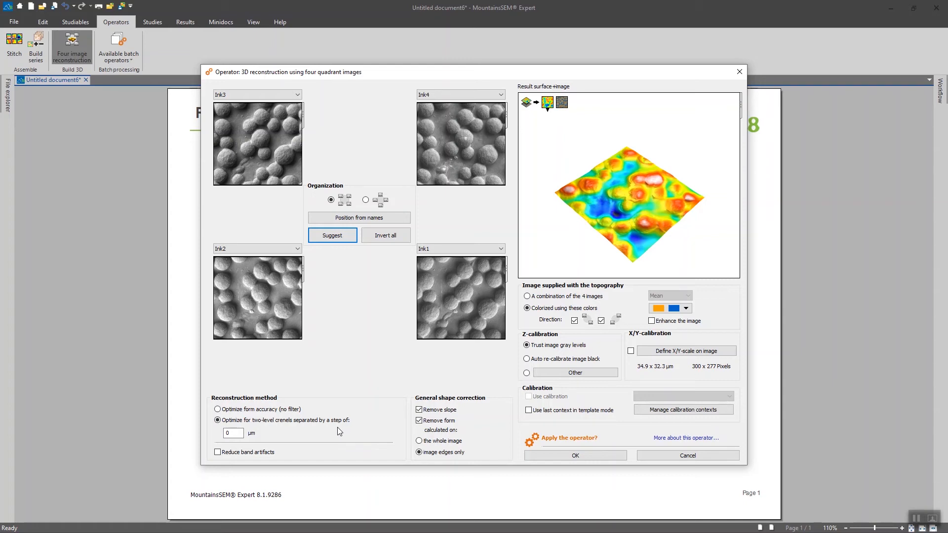
mouse_move(288, 458)
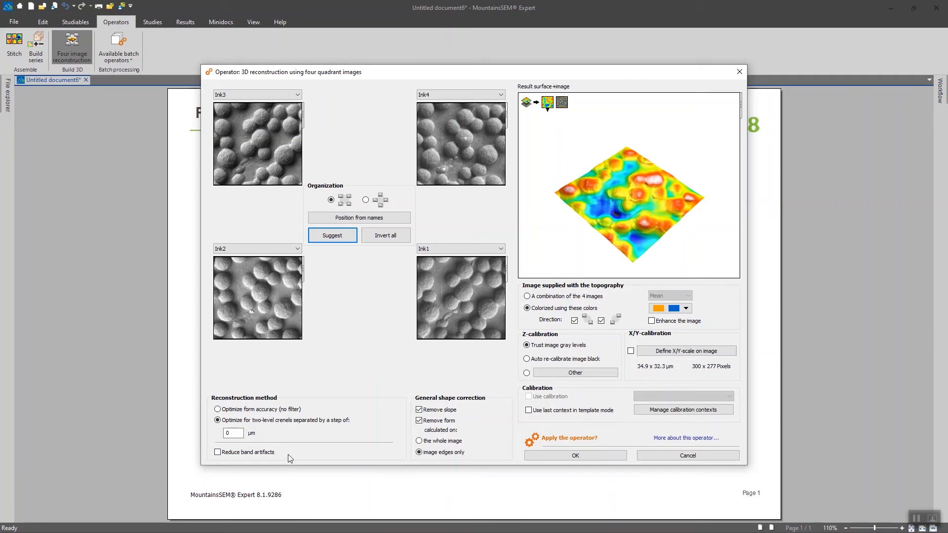
mouse_move(207, 463)
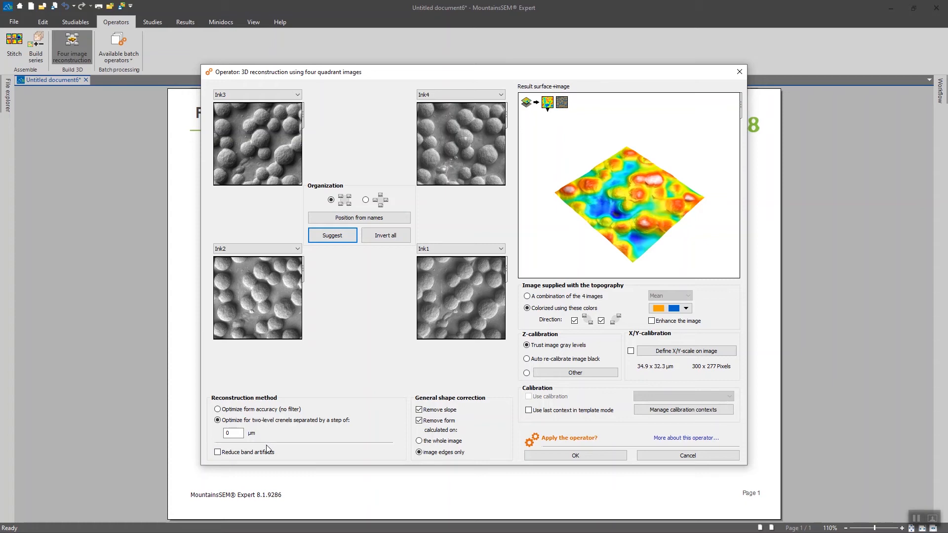
mouse_move(268, 448)
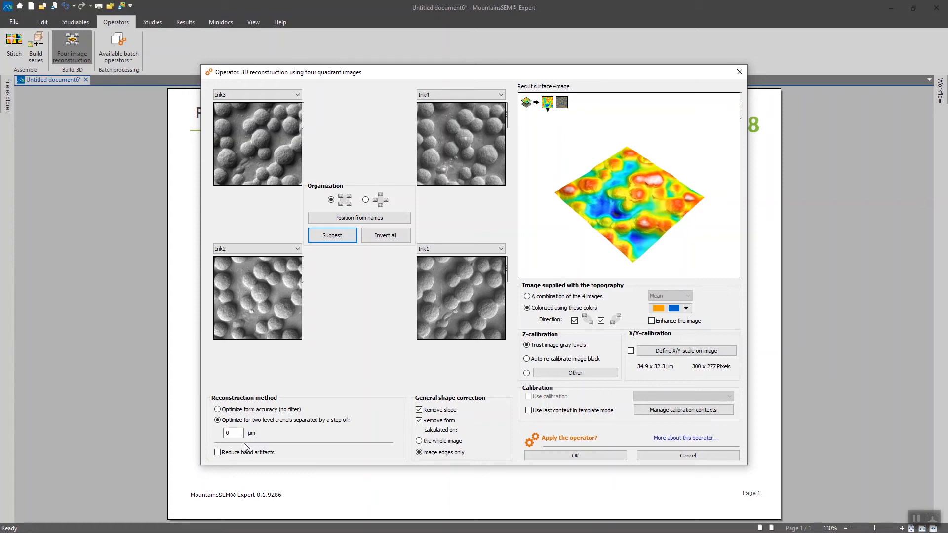
mouse_move(212, 465)
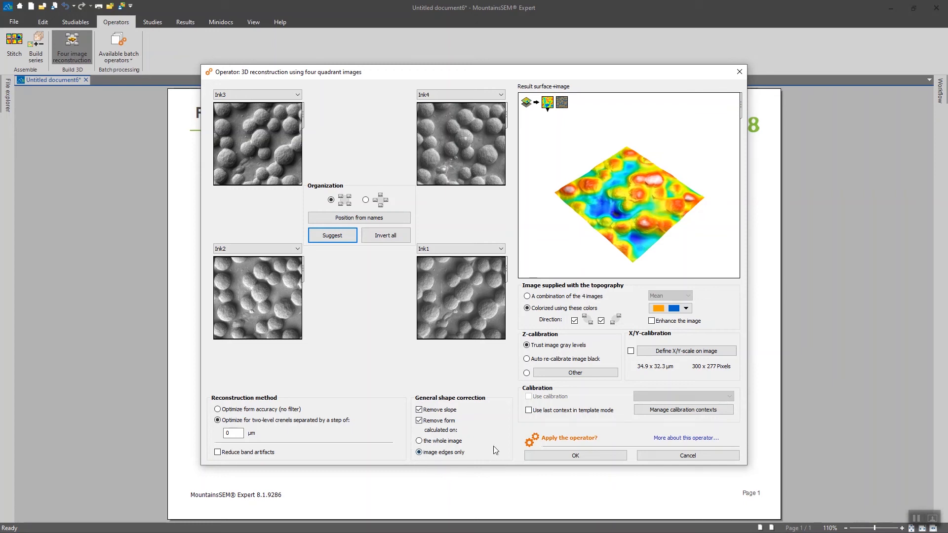
mouse_move(462, 482)
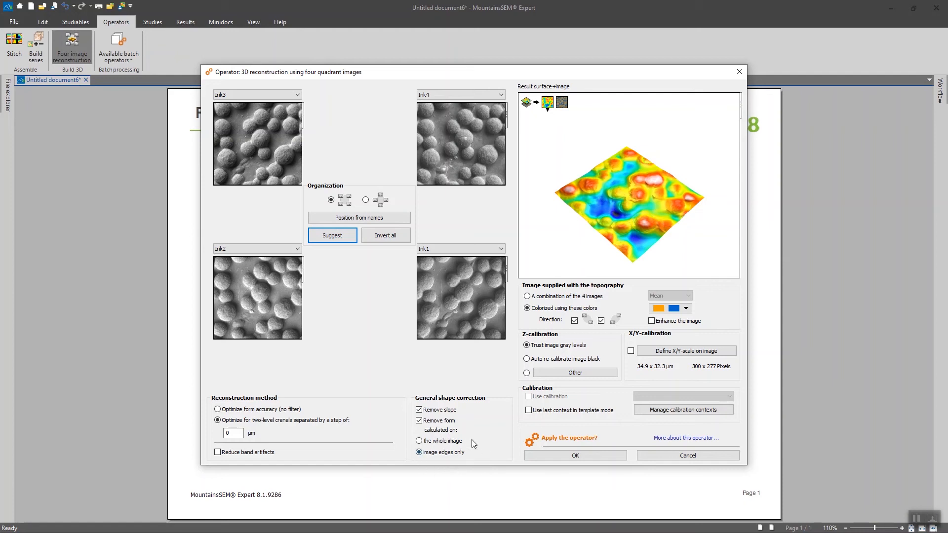
mouse_move(421, 405)
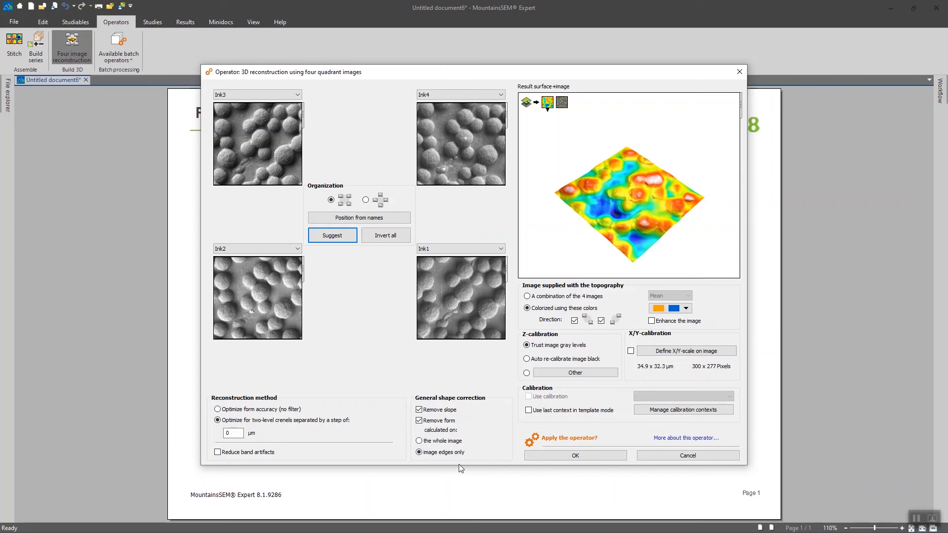
click(418, 452)
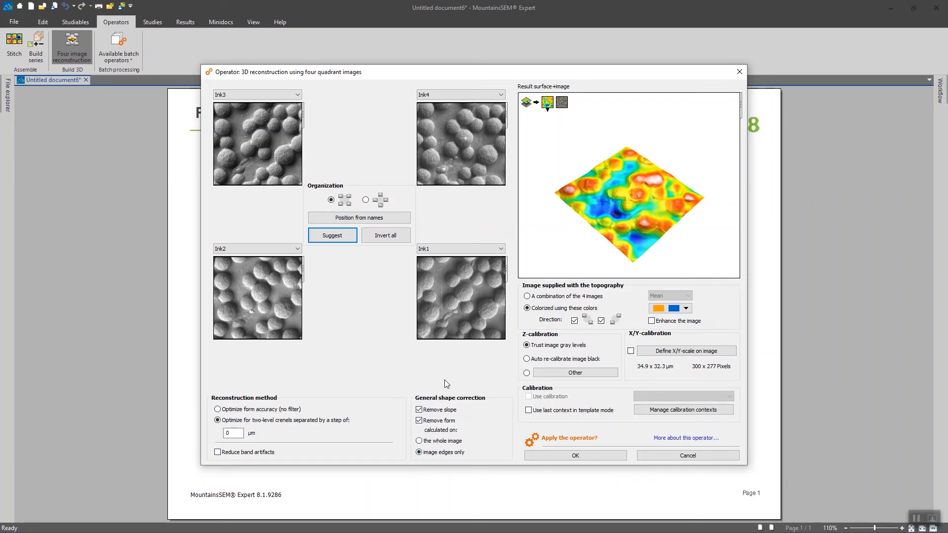
Step: Texture the preview with the colorized image and switch the tint to the dark green colour pair
click(528, 296)
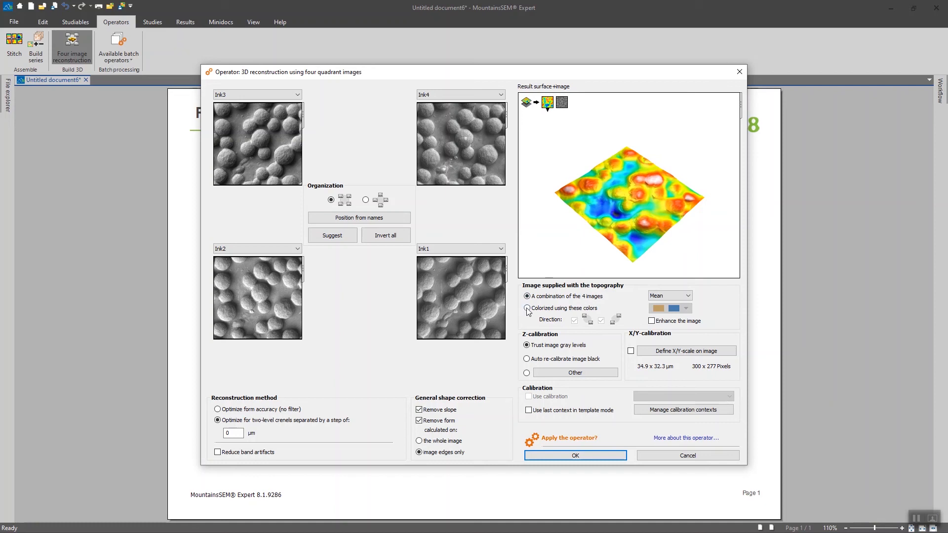
click(526, 309)
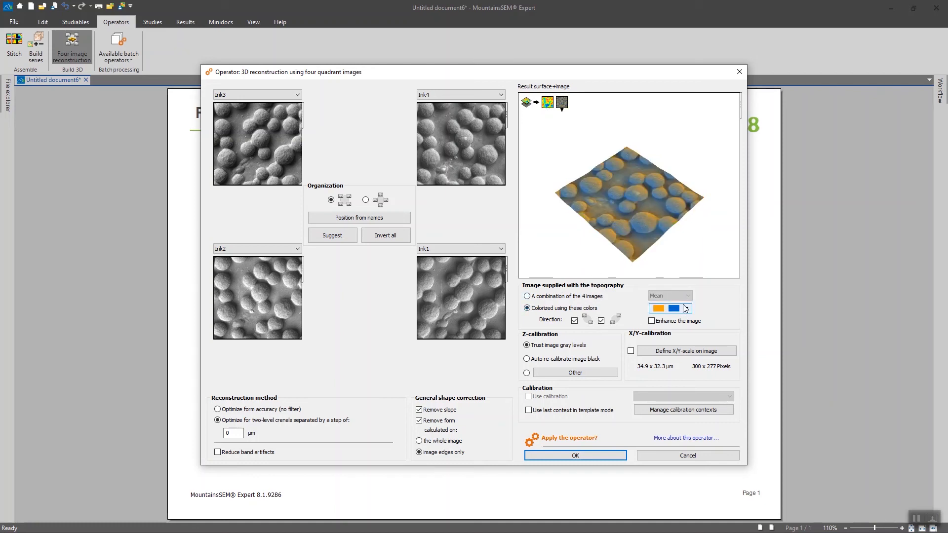
click(686, 308)
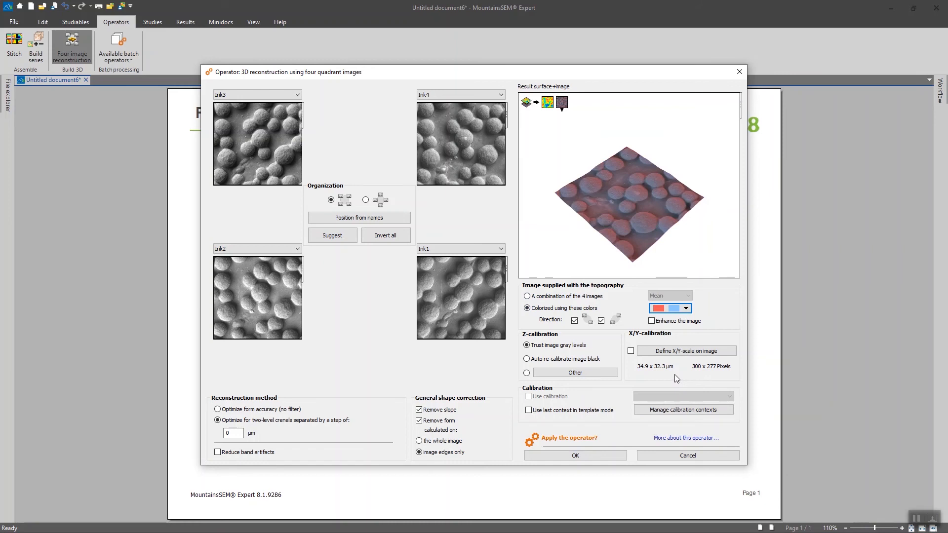
click(686, 308)
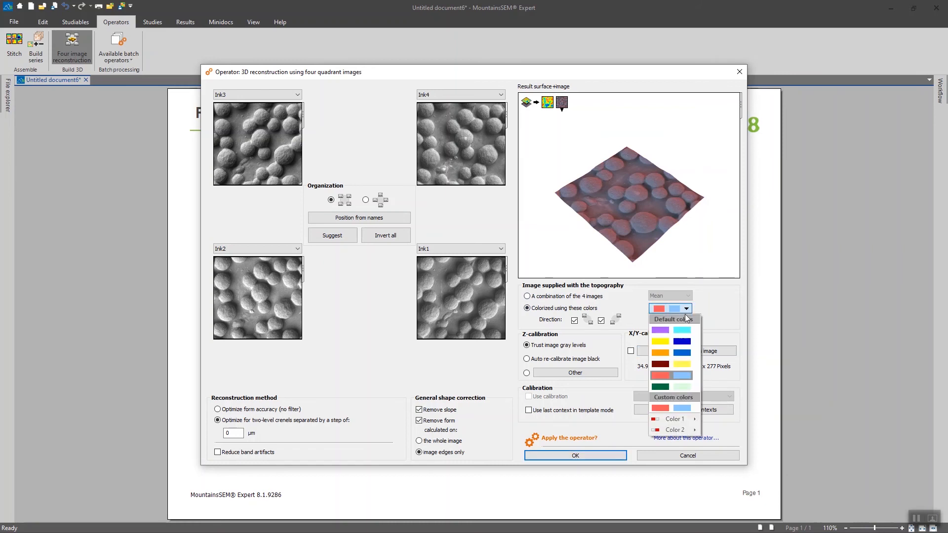
click(659, 386)
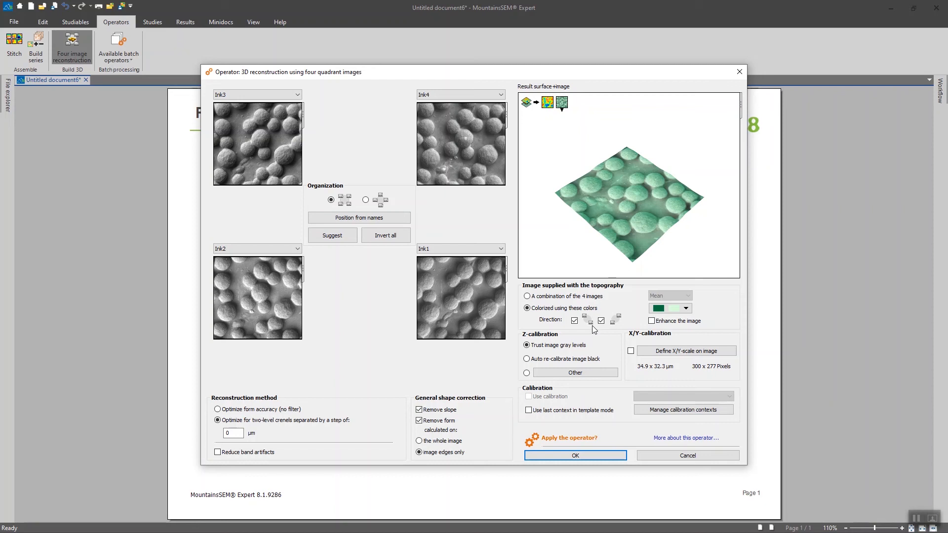
mouse_move(498, 353)
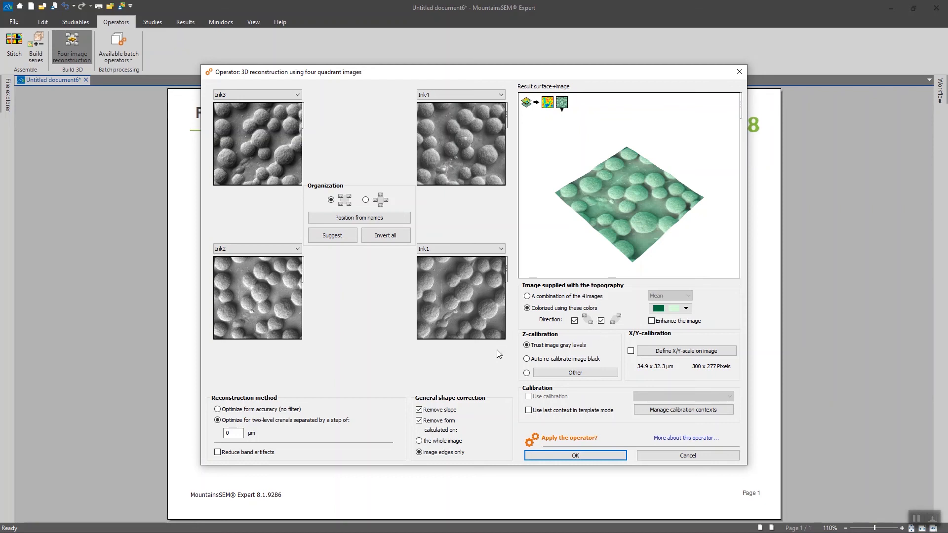
mouse_move(633, 361)
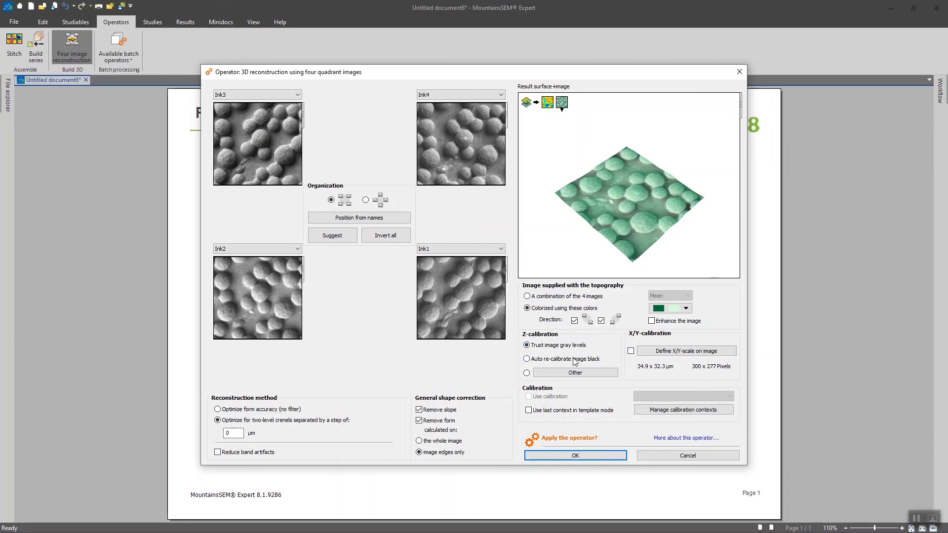
mouse_move(603, 369)
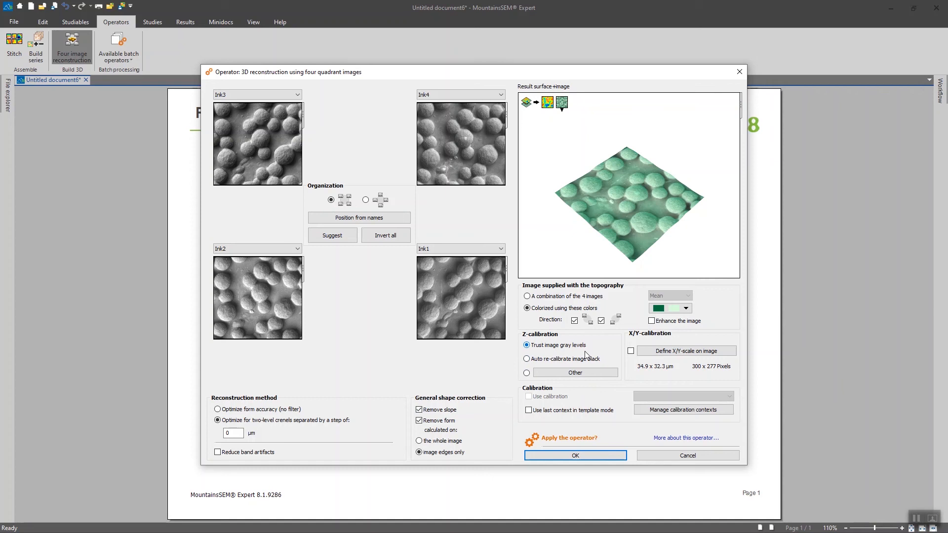
mouse_move(584, 355)
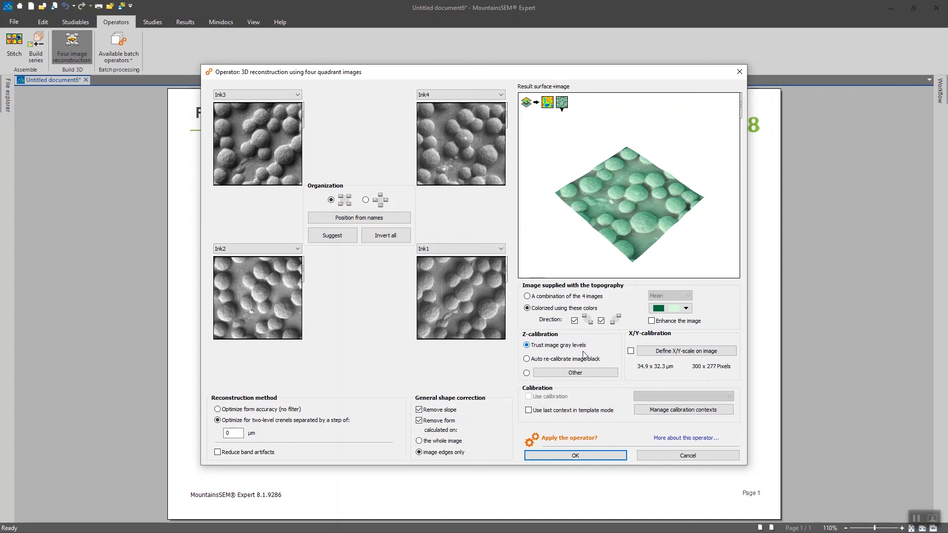
Step: Show the topography layer in the preview and apply the green-tinted reconstruction
click(527, 345)
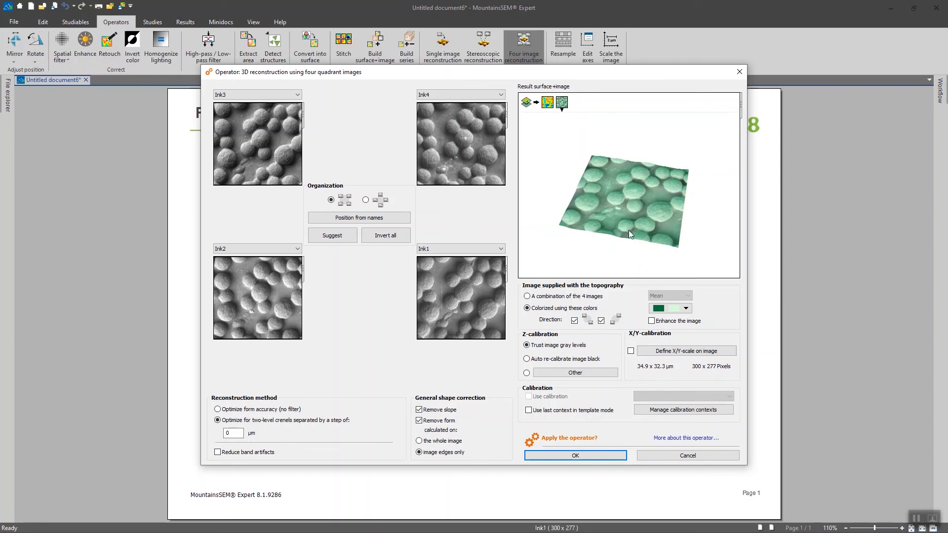
mouse_move(623, 218)
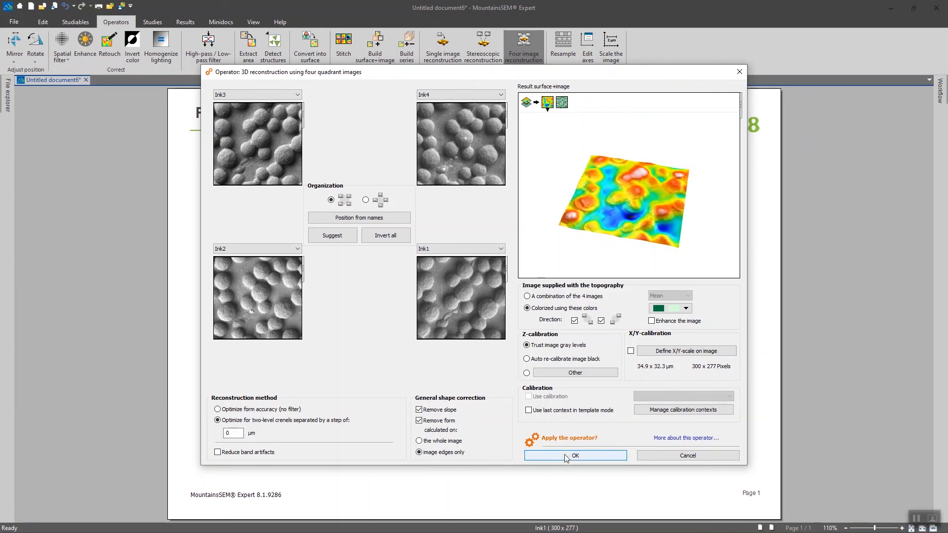
click(575, 456)
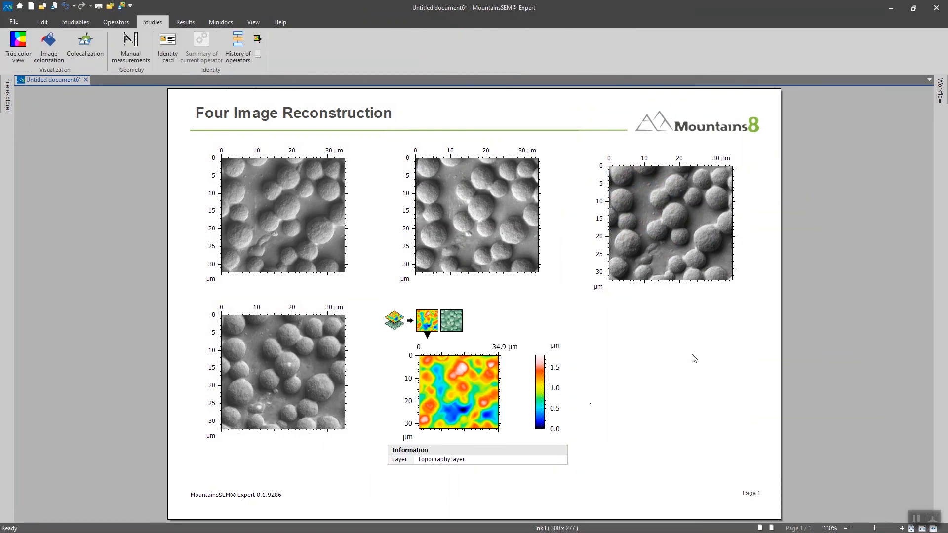
mouse_move(558, 337)
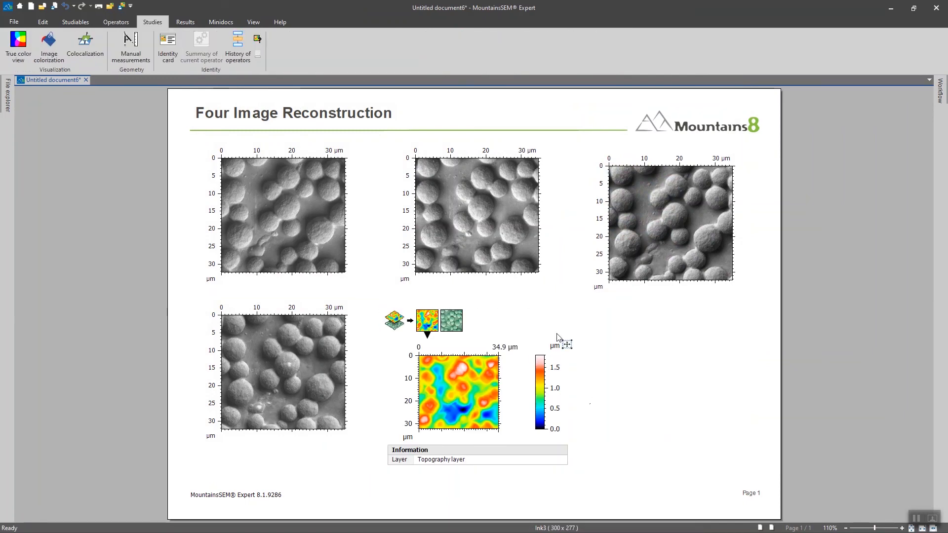
Step: Select the reconstructed pseudo-colour topography map on the page
click(457, 393)
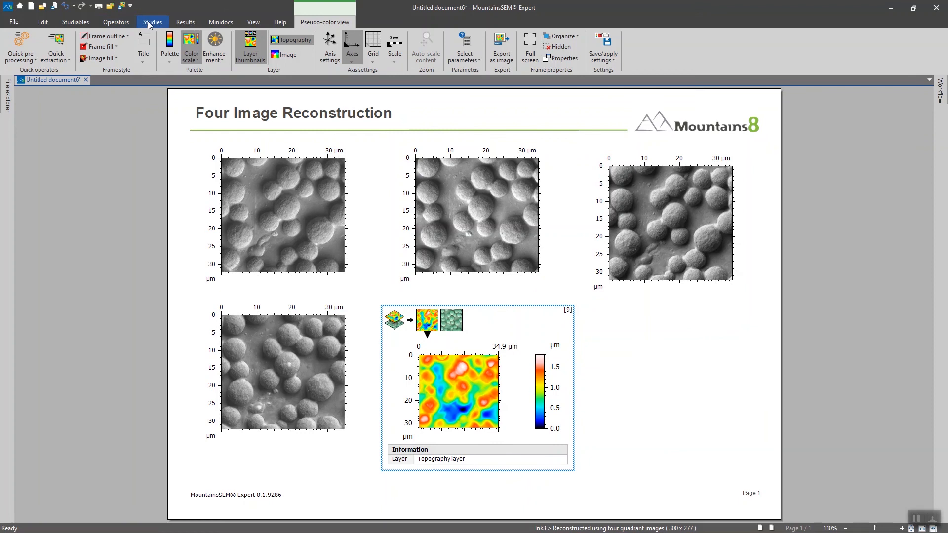
mouse_move(153, 21)
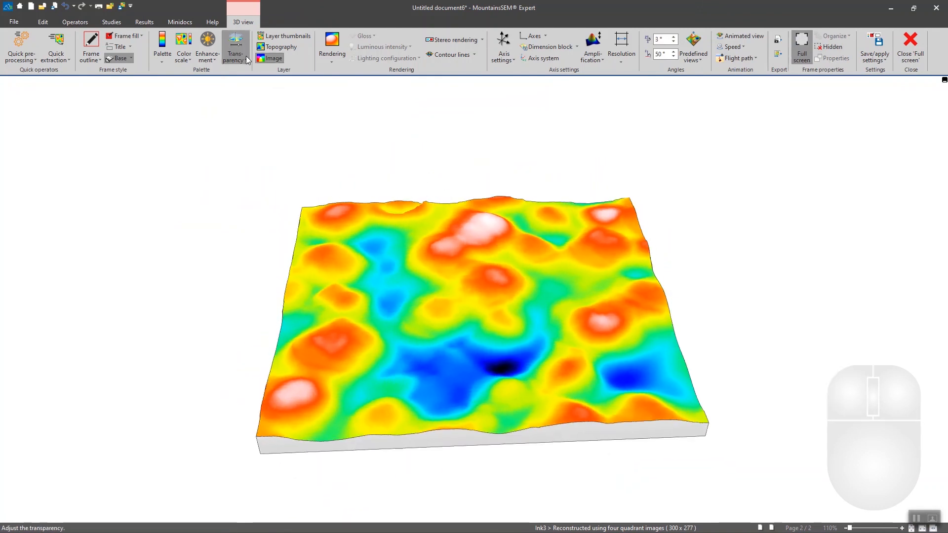
Step: Show the colorized image layer on the 3D surface and rotate it to a new angle
click(235, 48)
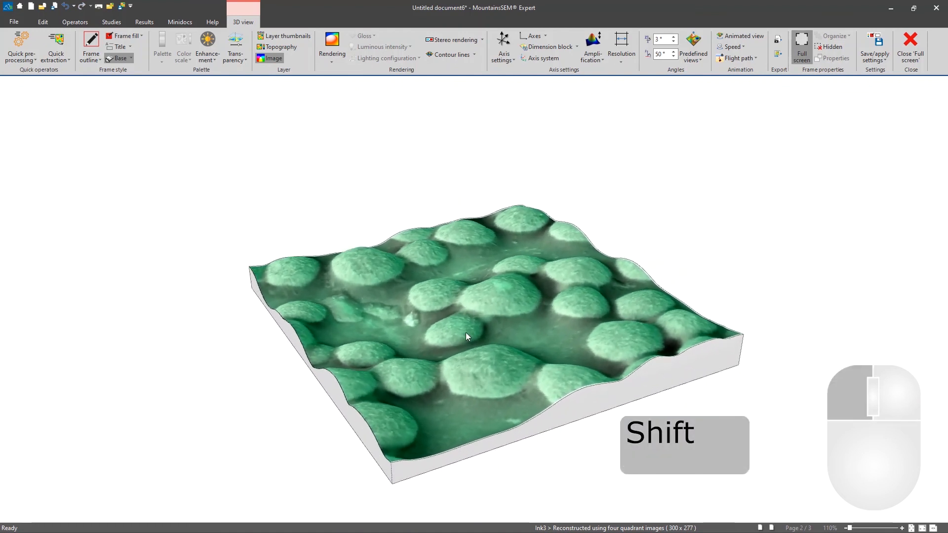
drag(466, 336, 470, 394)
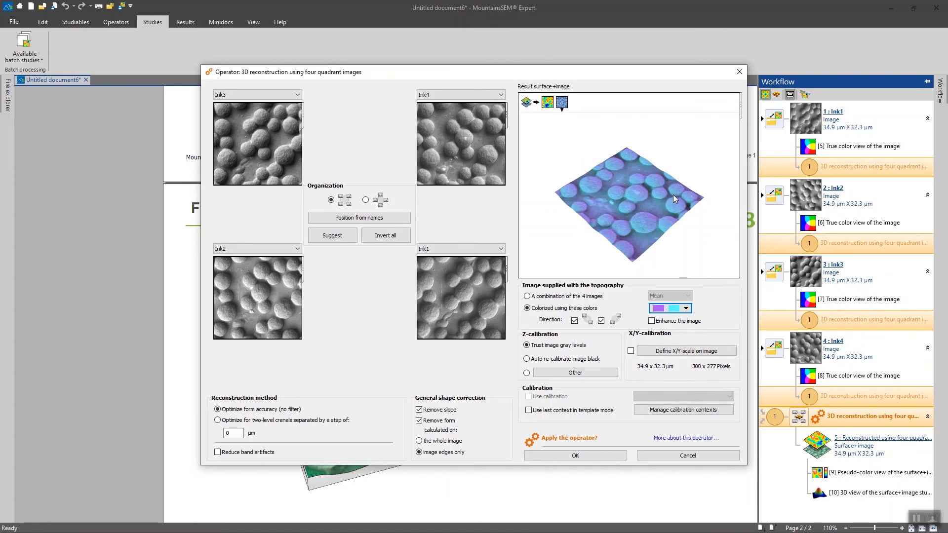
Step: Apply the revised form-accuracy reconstruction with the purple-blue tint
click(574, 455)
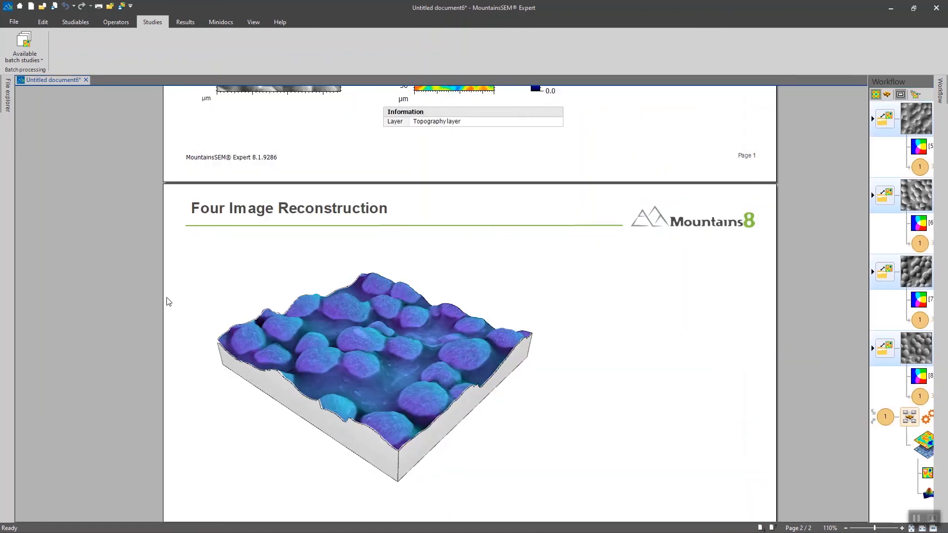